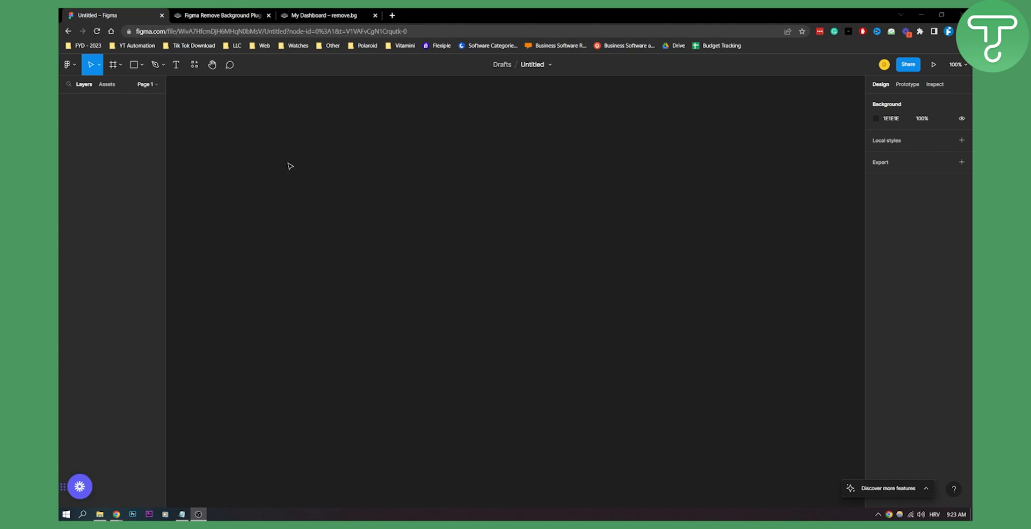
mouse_move(262, 156)
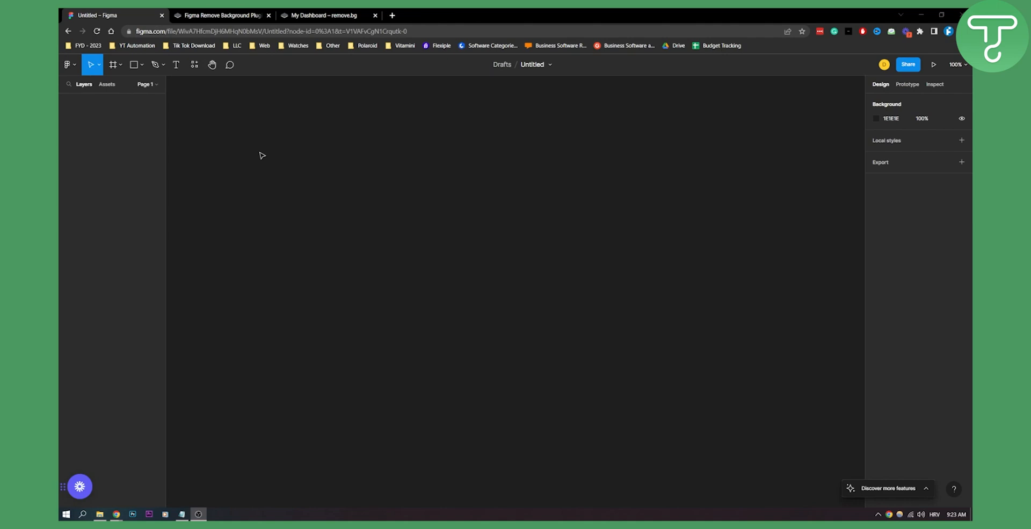
Step: Go from remove.bg's Tools & API page to the Figma Plugin page's Get started steps
click(220, 14)
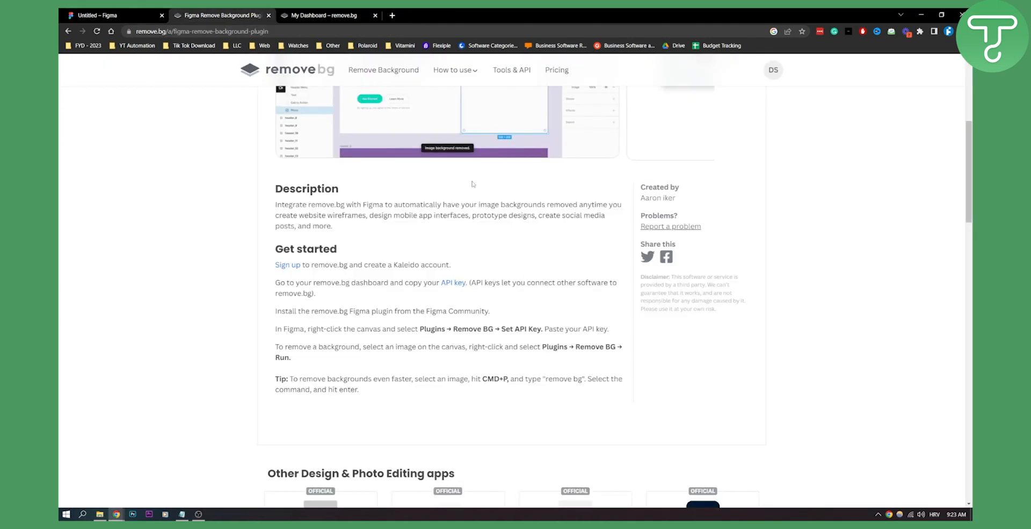
scroll(up, 3)
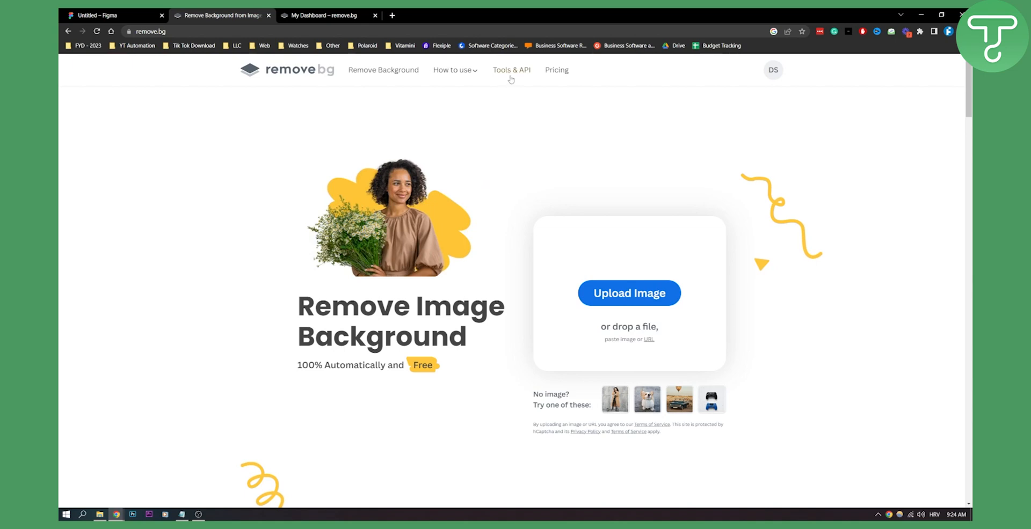
click(510, 70)
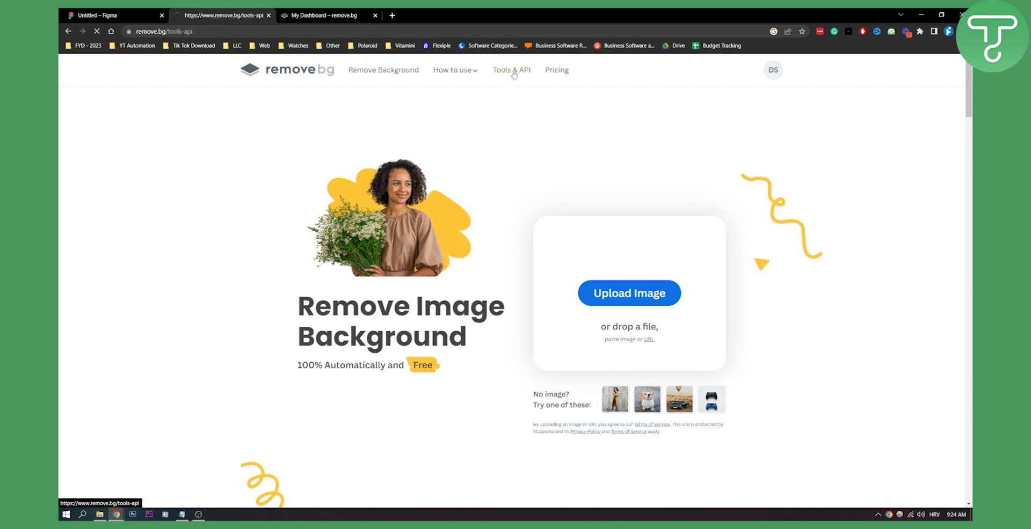
click(511, 70)
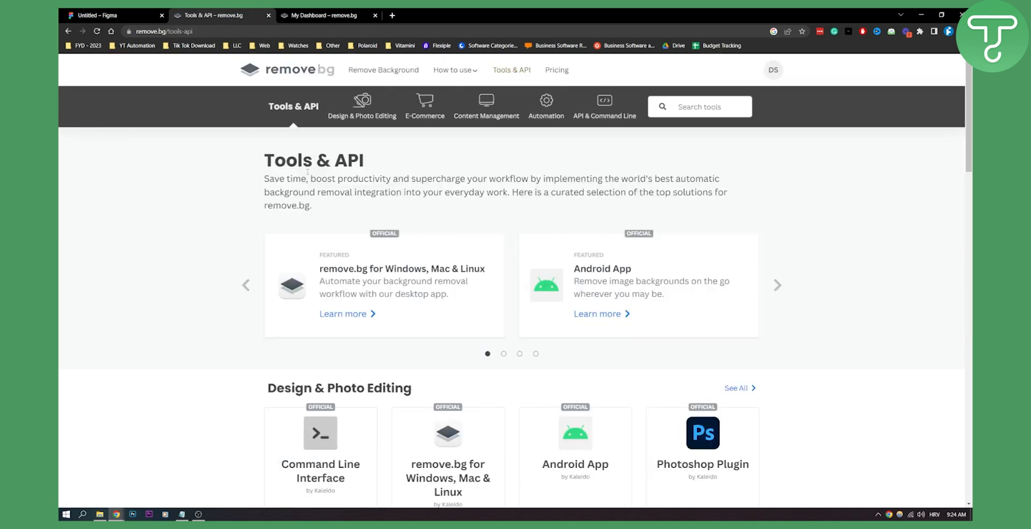
scroll(down, 3)
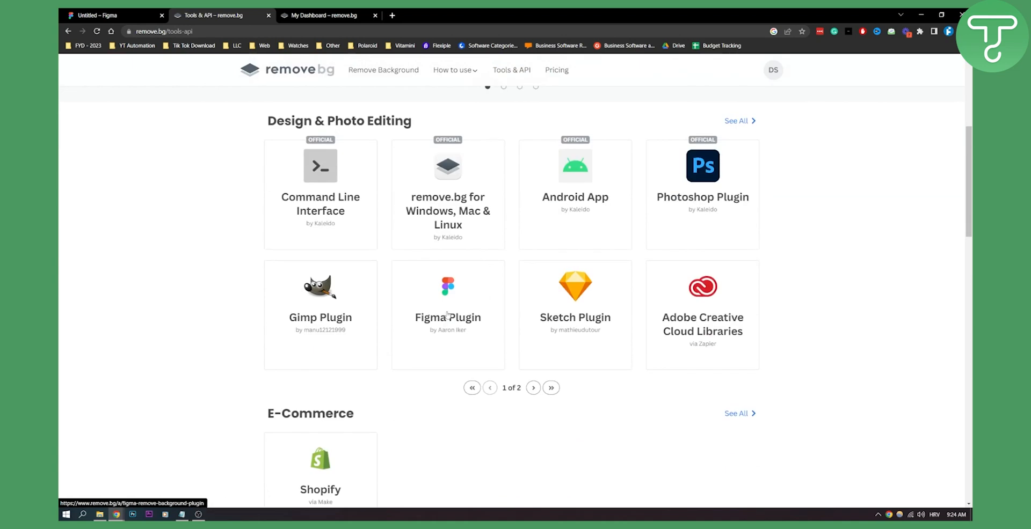
click(447, 316)
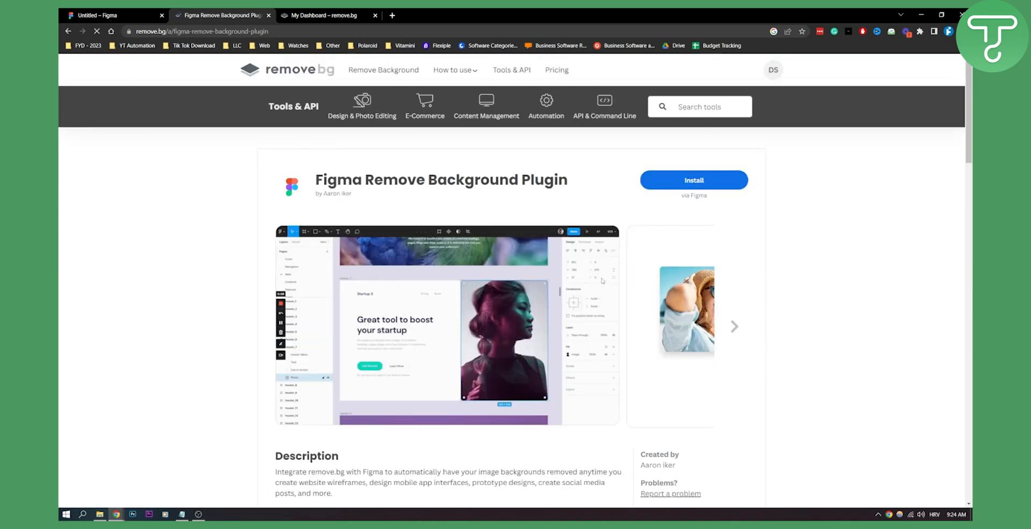
scroll(down, 3)
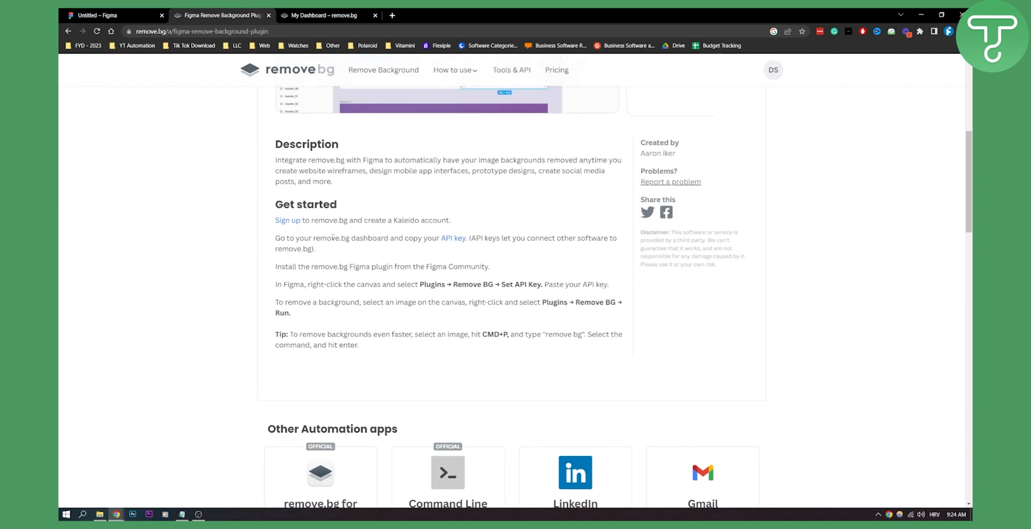
mouse_move(453, 238)
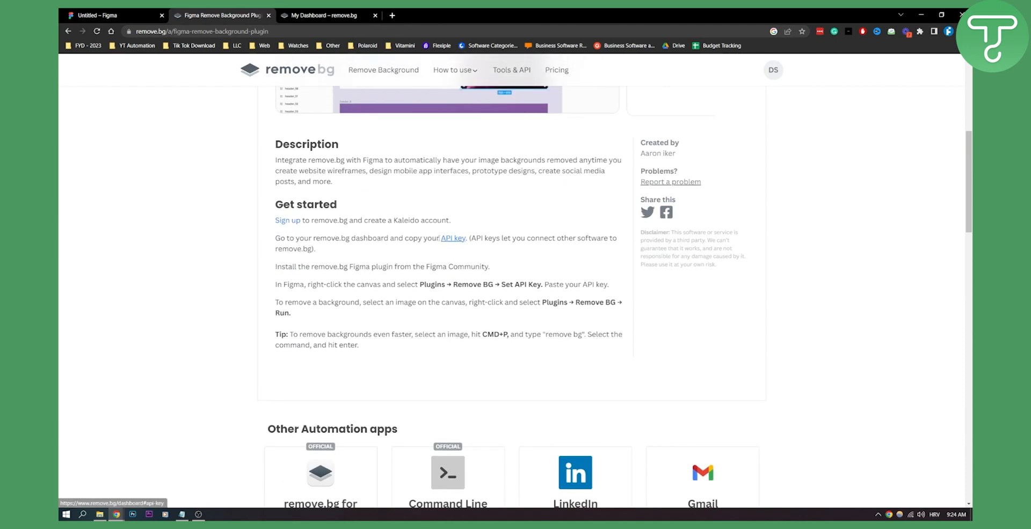
Step: Create and copy a remove.bg API key labelled 'figma key', then return to Figma
click(452, 238)
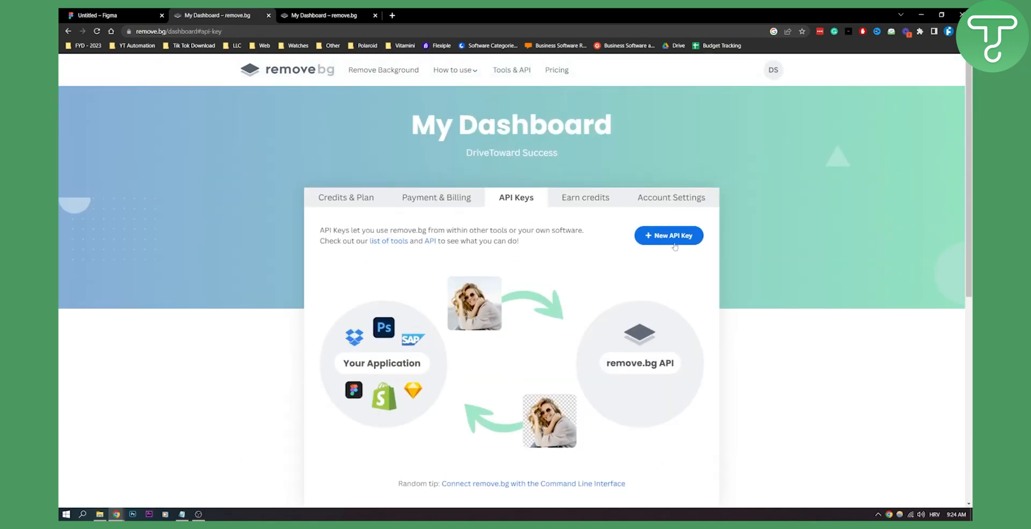
click(668, 235)
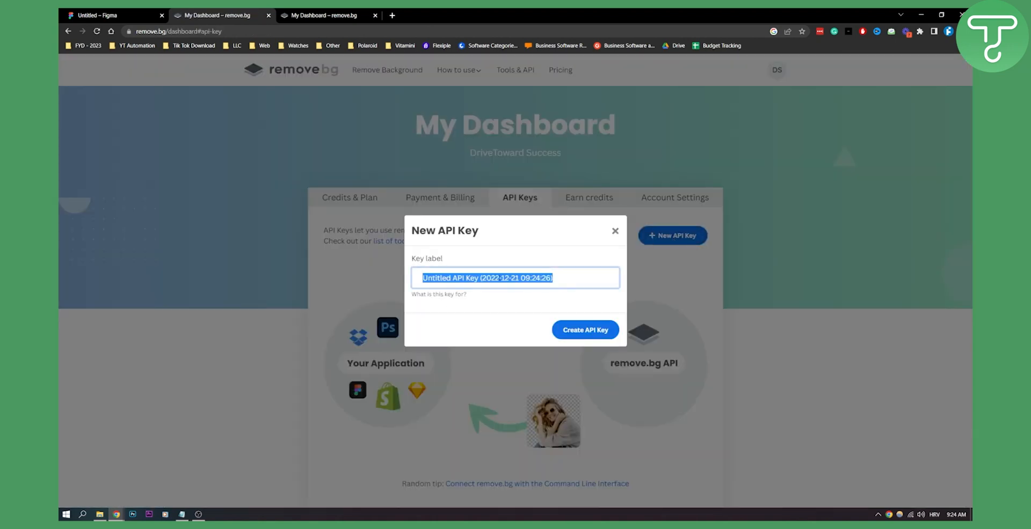
text(figma key)
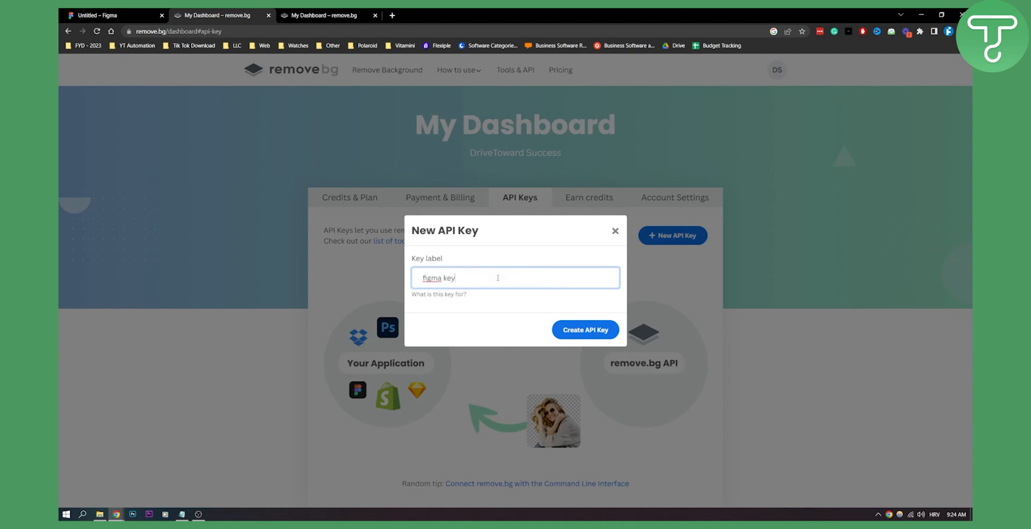
click(584, 329)
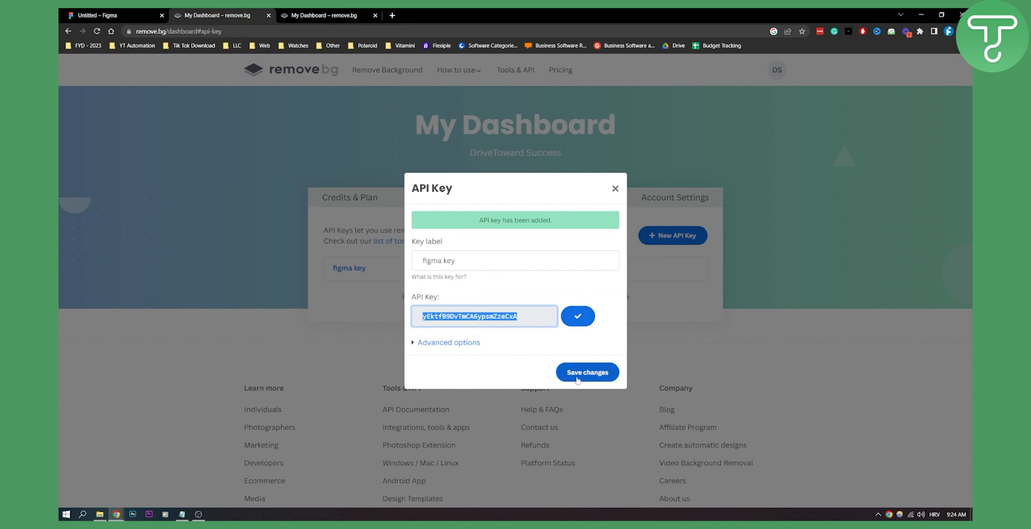
click(112, 15)
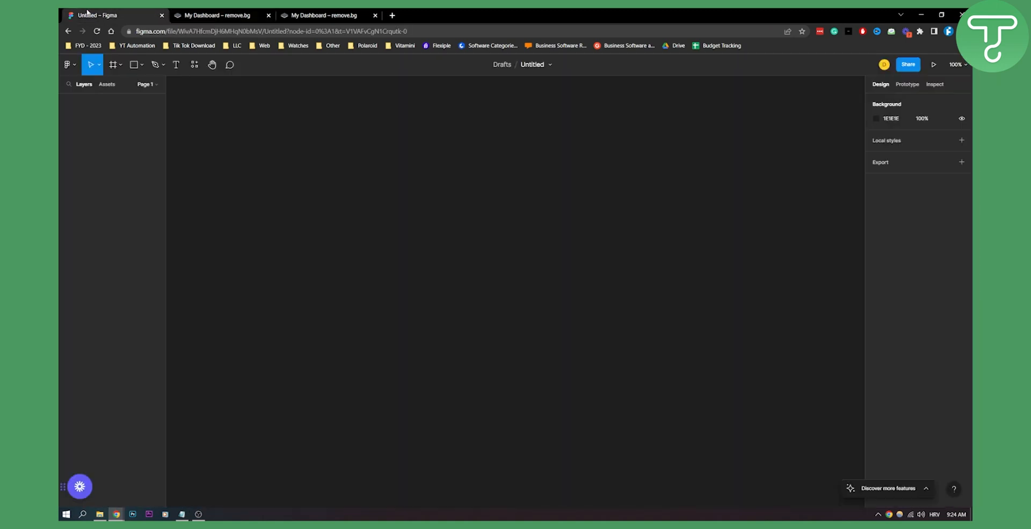
Step: Paste the copied key into Remove BG's Set API Key dialog and save it
click(67, 64)
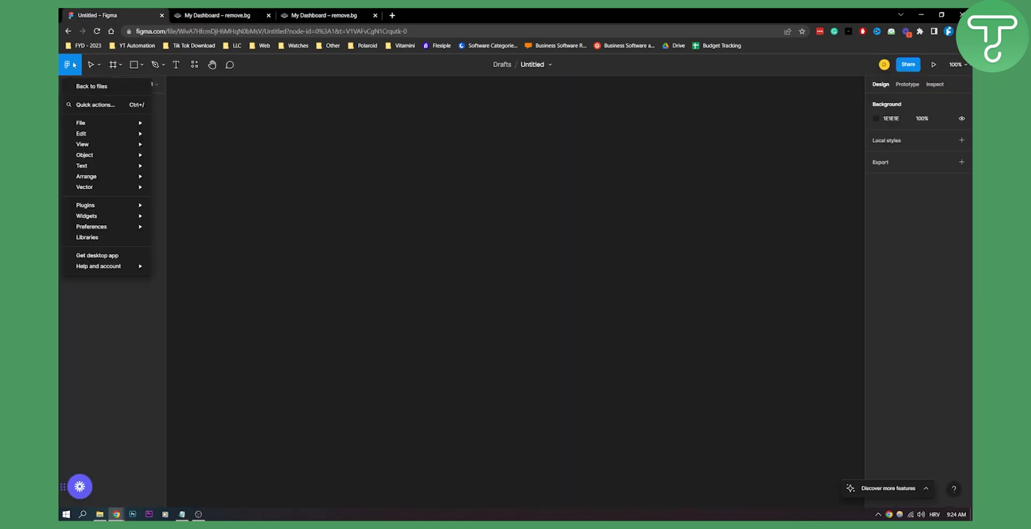
click(86, 206)
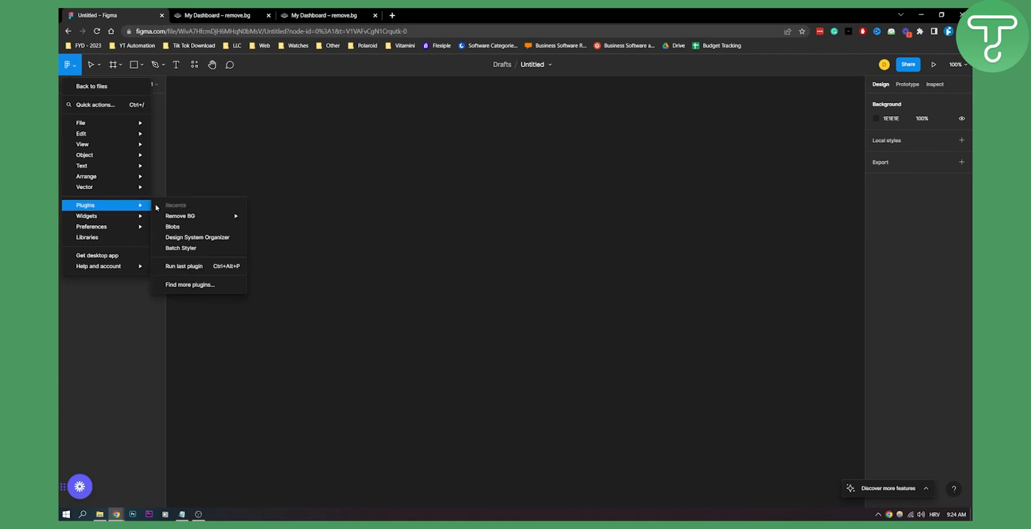
mouse_move(189, 284)
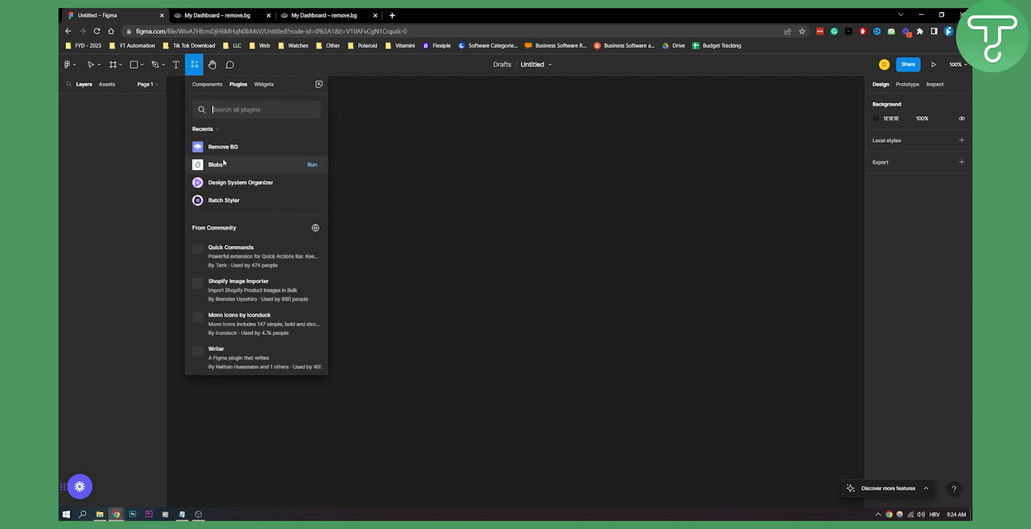
click(315, 147)
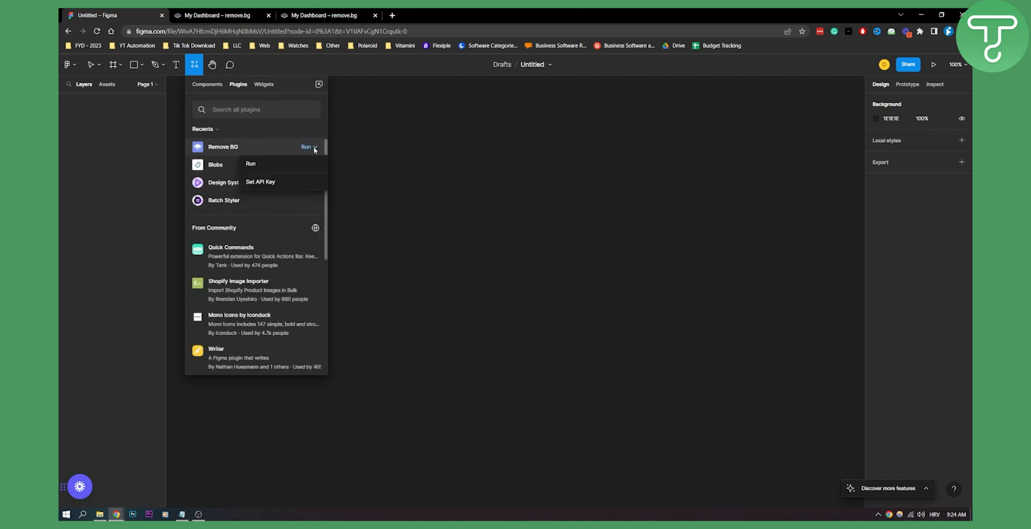
mouse_move(276, 184)
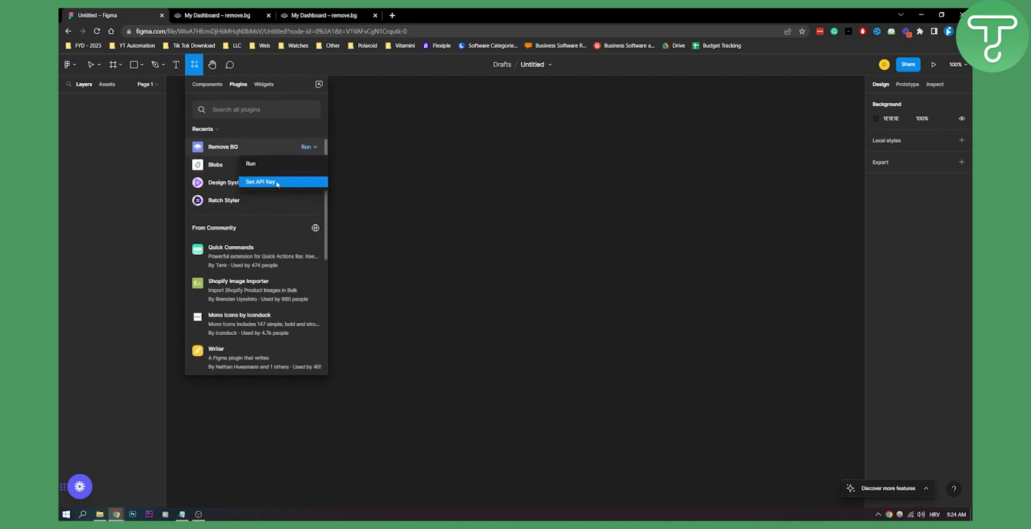
click(261, 182)
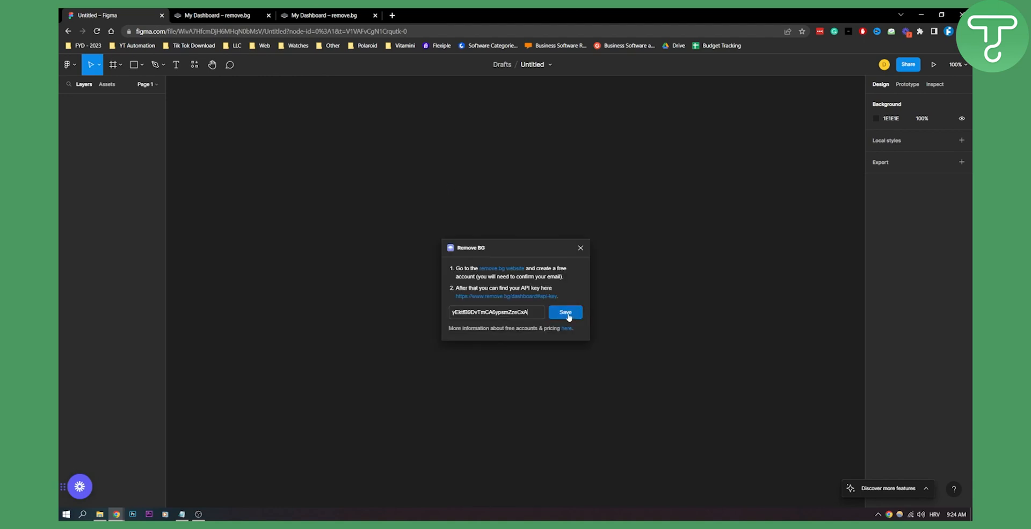
click(564, 313)
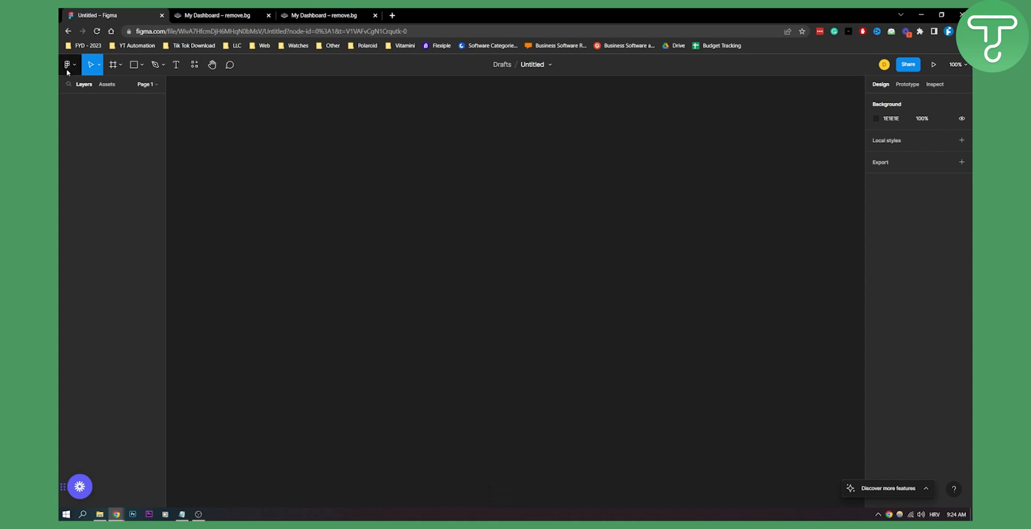
Step: Place the Porsche car wallpaper onto the canvas using File > Place image
click(65, 64)
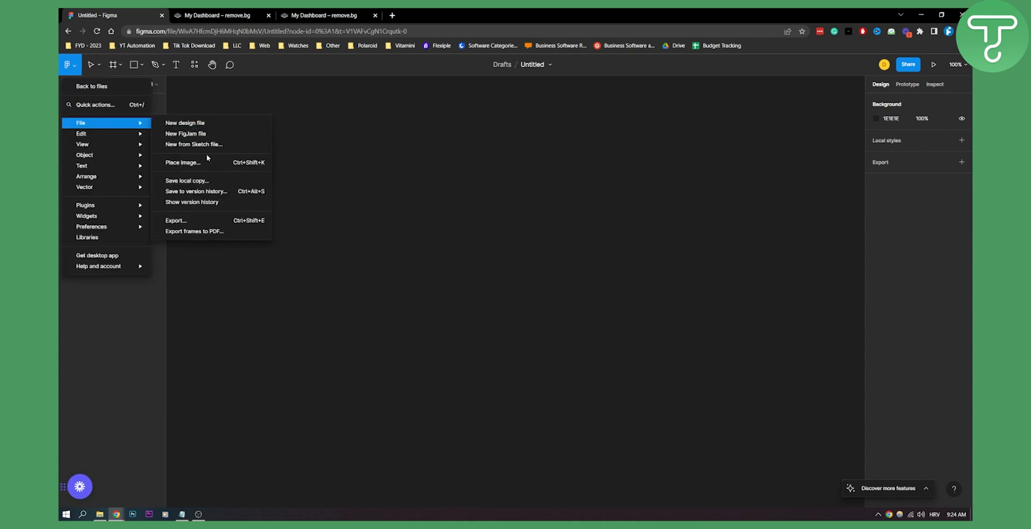
click(183, 163)
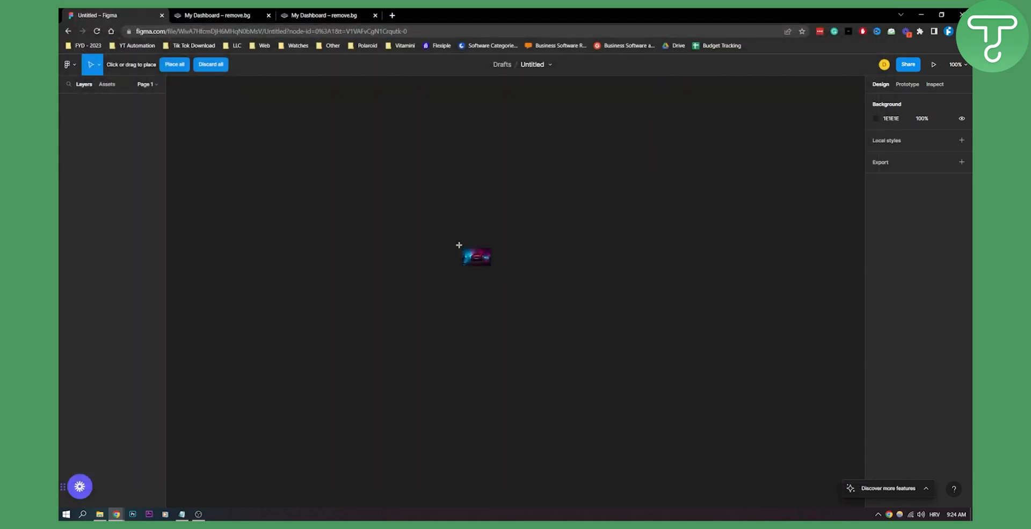
click(458, 246)
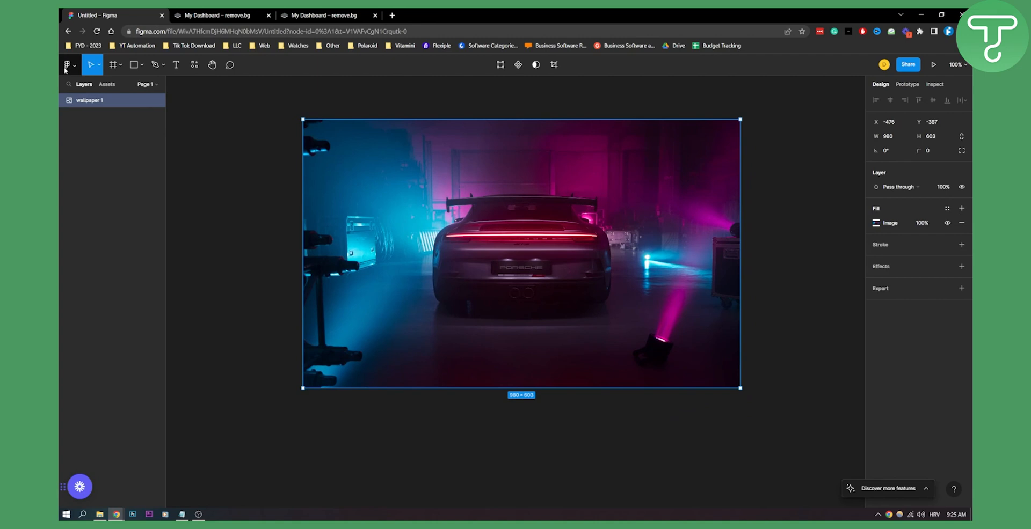
mouse_move(231, 137)
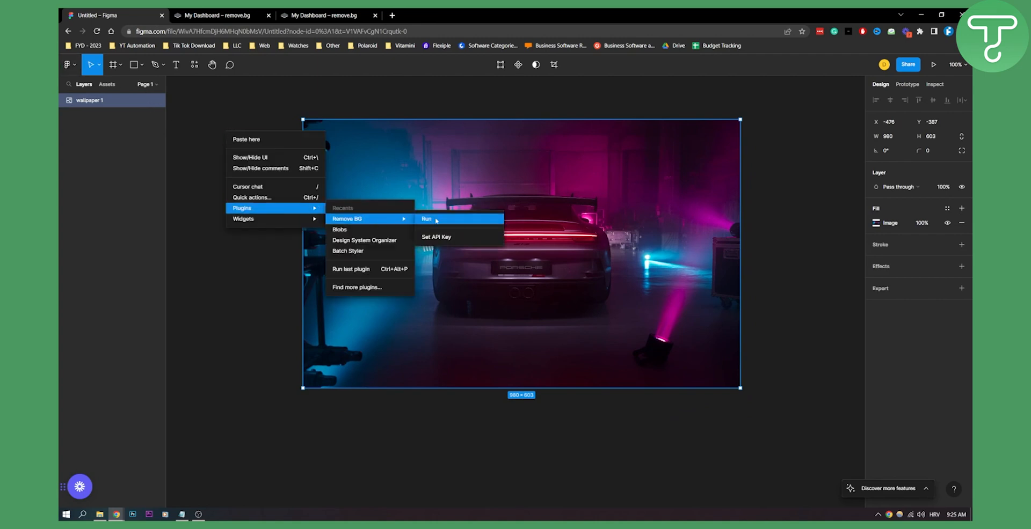
Step: Run the Remove BG plugin on the Porsche photo to cut out its background
click(425, 219)
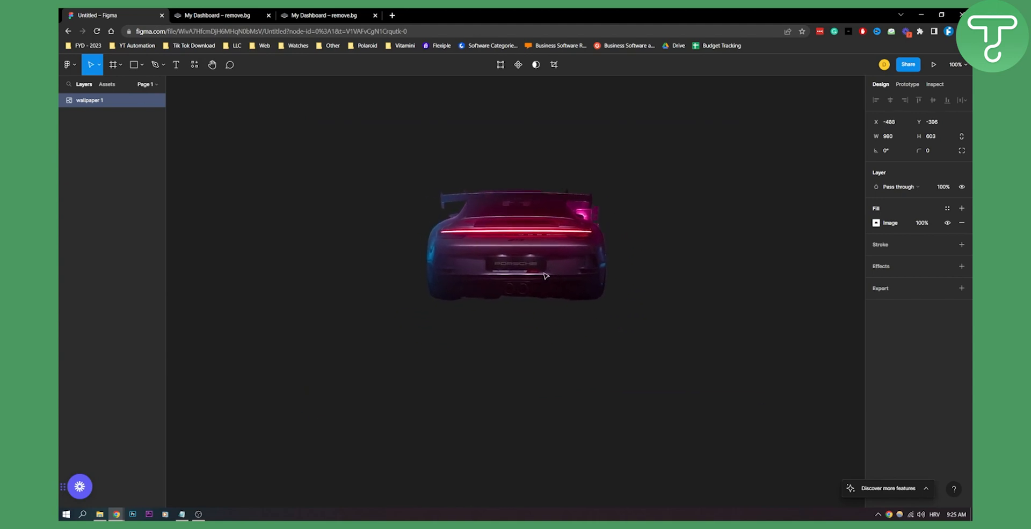
Step: Nudge the cut-out Porsche image and resize it to 1181 × 719
drag(516, 247, 532, 276)
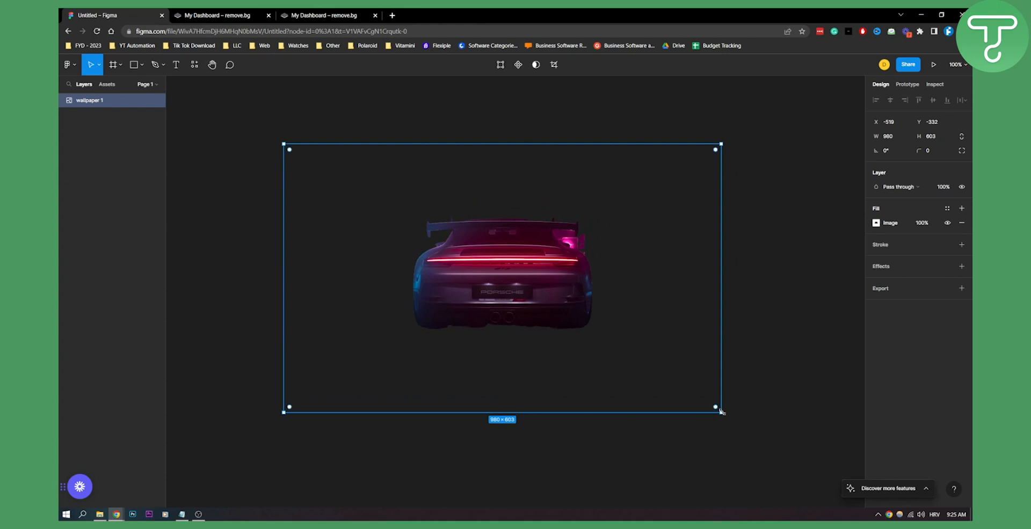
drag(716, 407, 766, 444)
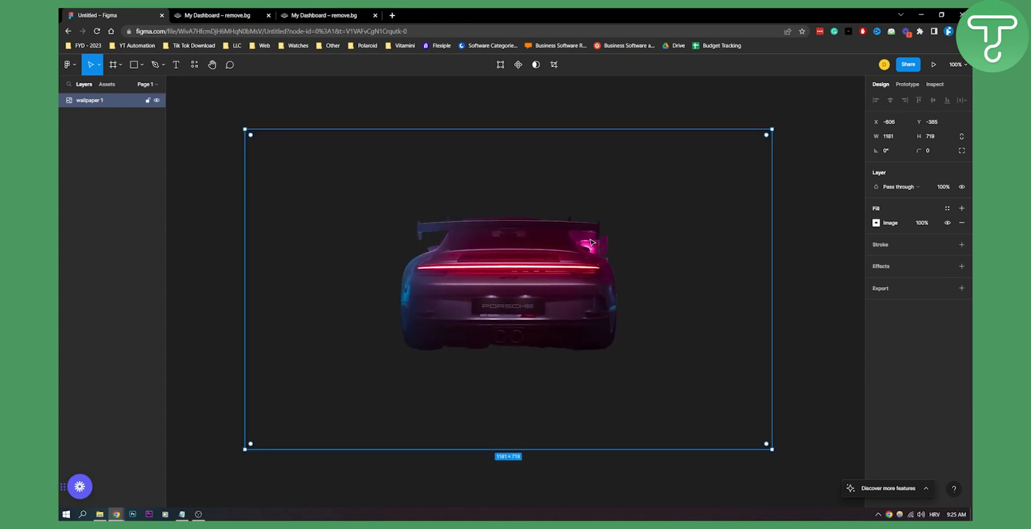
mouse_move(579, 239)
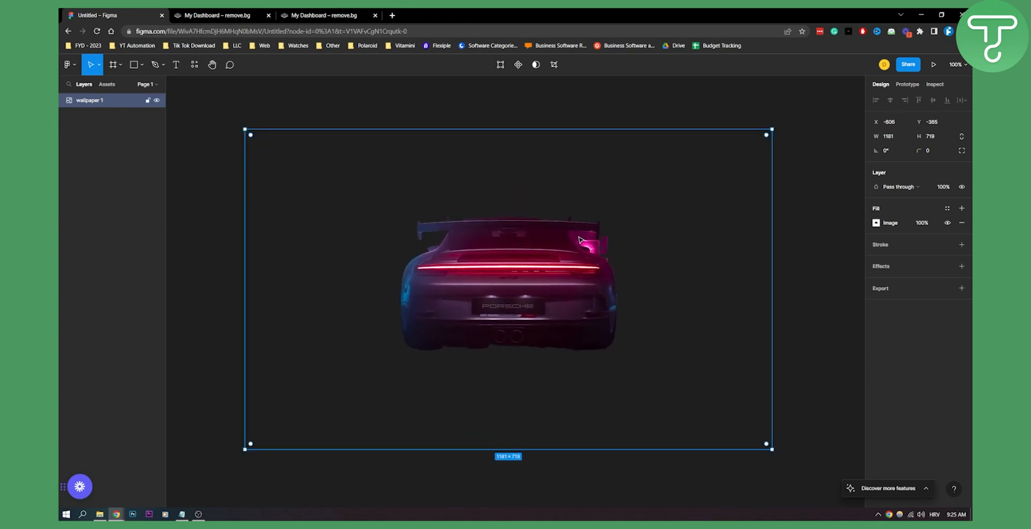
mouse_move(531, 372)
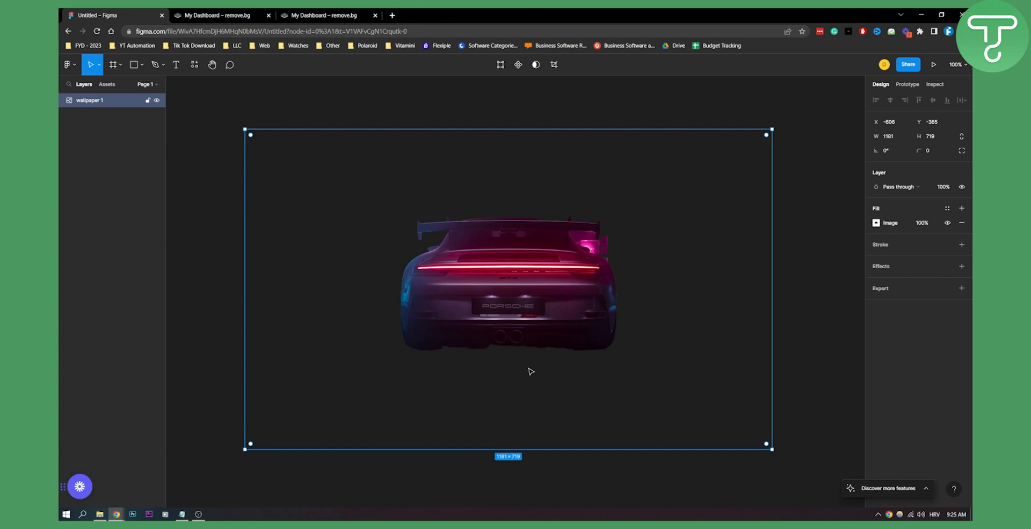
mouse_move(547, 183)
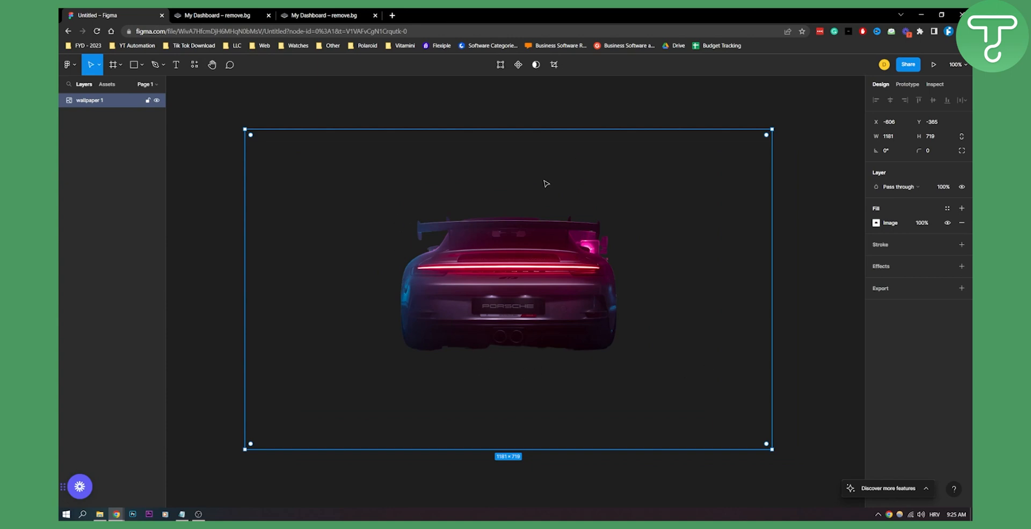